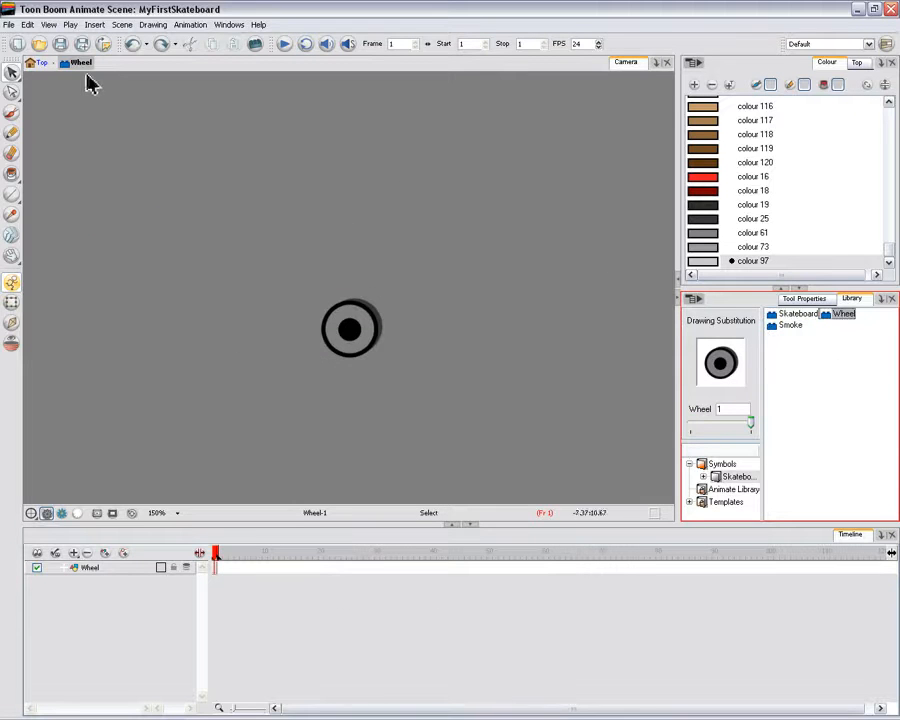
mouse_move(80, 62)
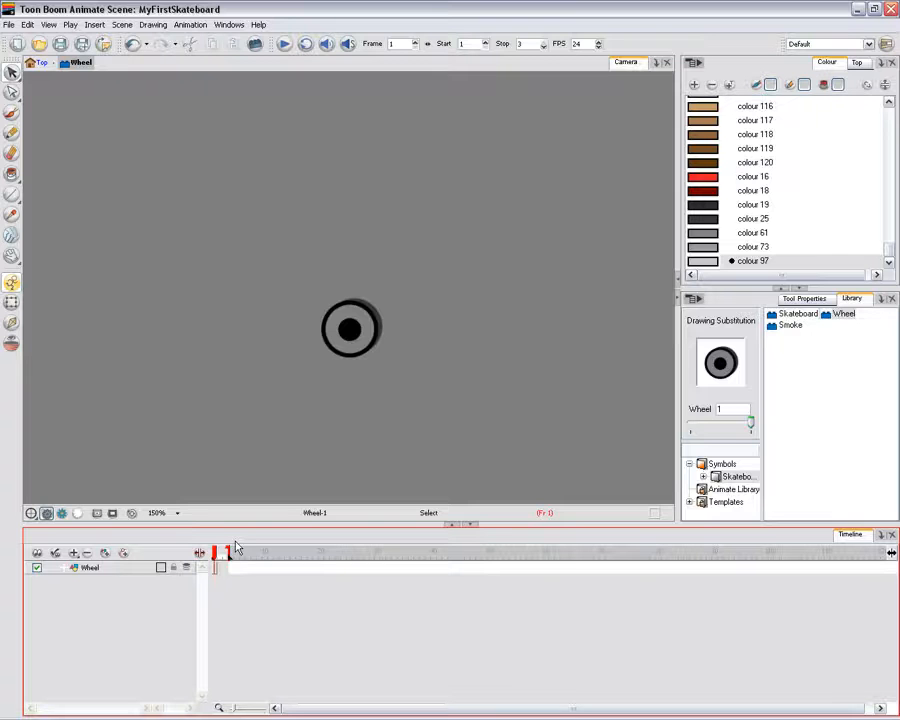
Drag the Smoke symbol from the Library into the Camera view, creating a Smoke layer.
click(792, 324)
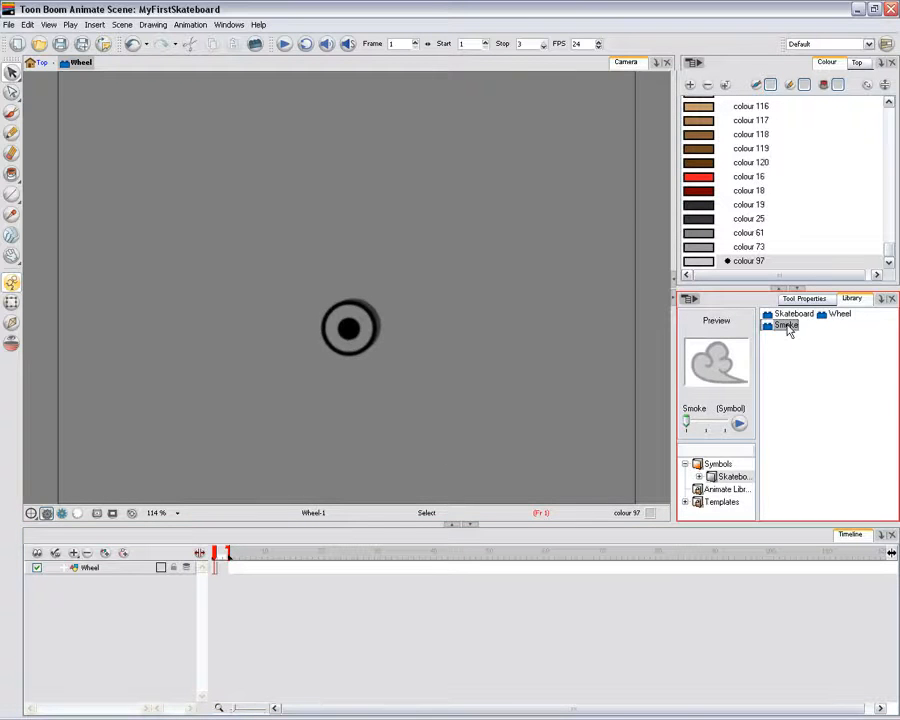
drag(786, 324, 270, 330)
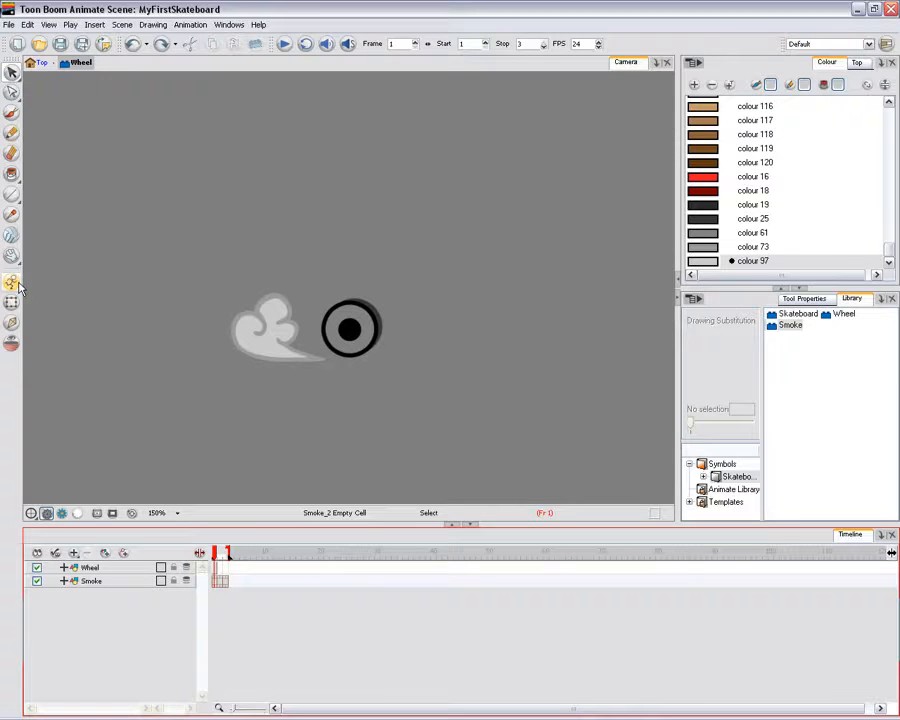
With the Transform tool, reposition the smoke drawing so it trails just behind the wheel.
click(12, 284)
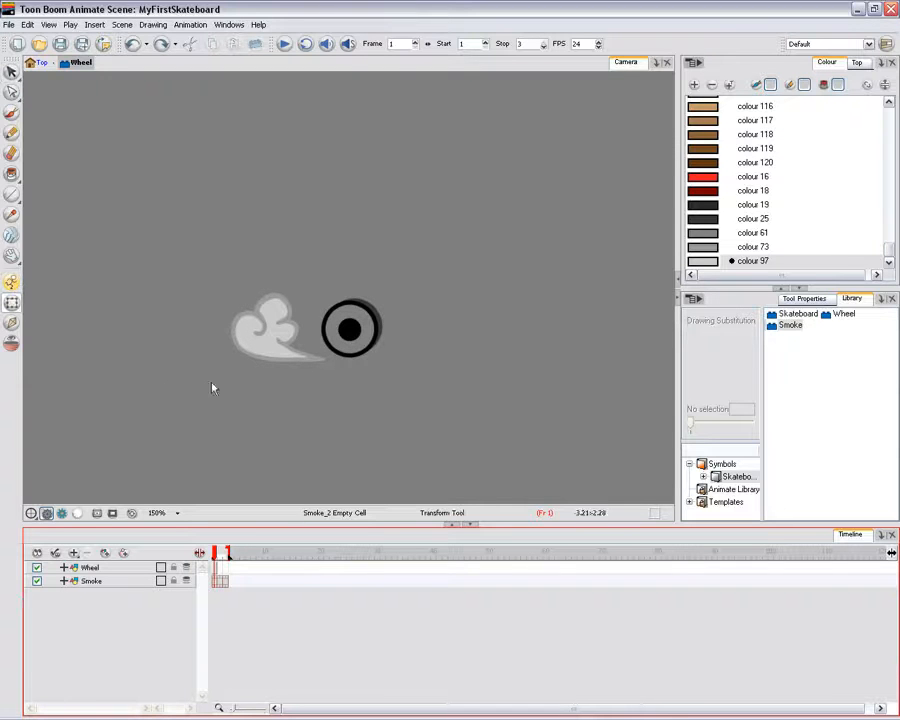
click(90, 580)
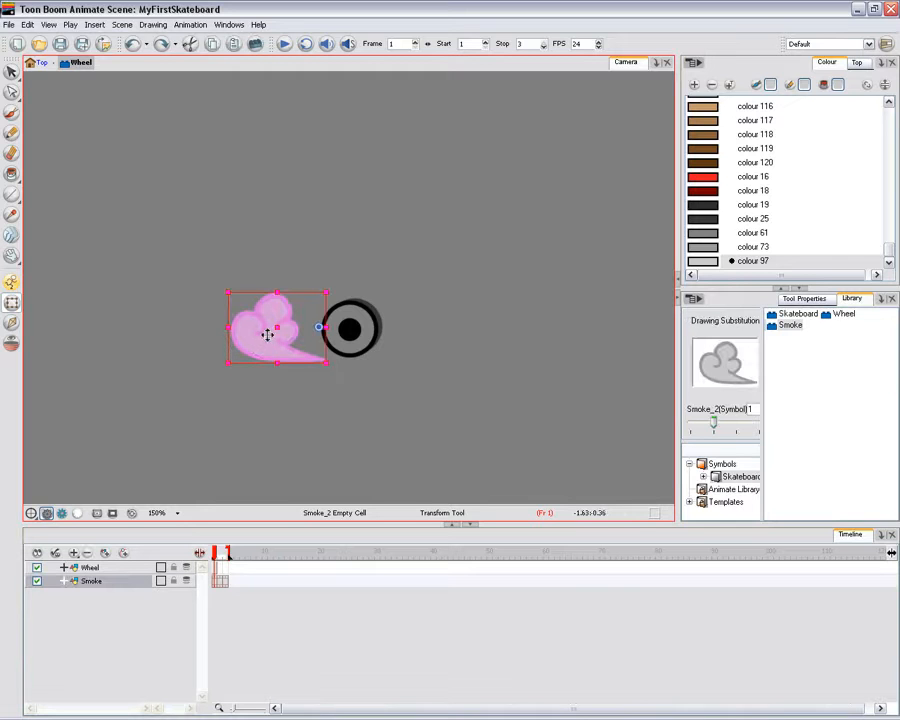
drag(268, 330, 216, 330)
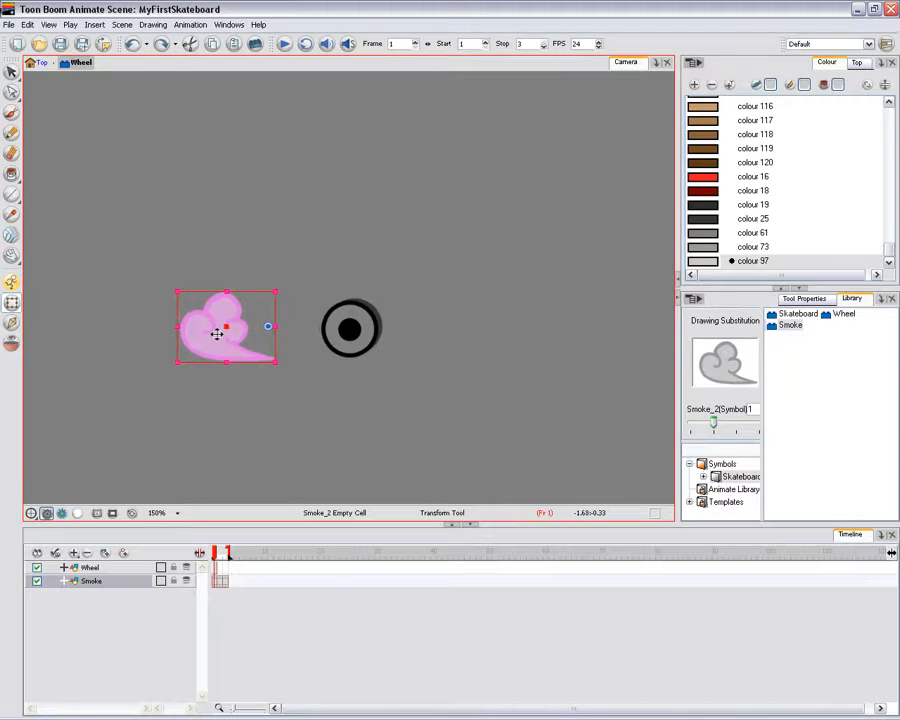
drag(224, 330, 270, 330)
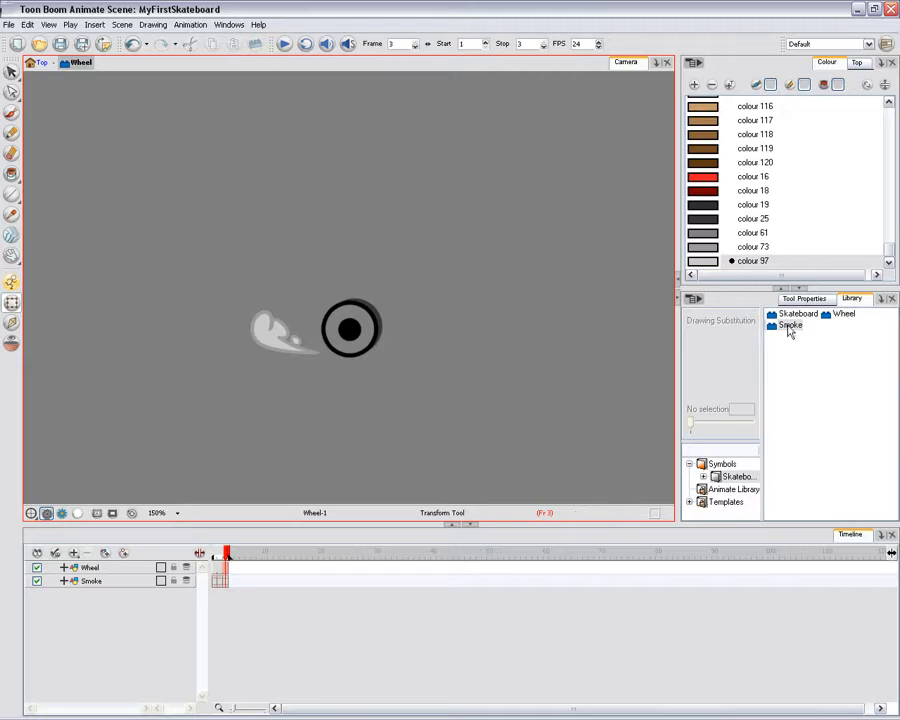
Switch the Library view to Thumbnails so Skateboard, Smoke and Wheel show as previews.
right_click(790, 326)
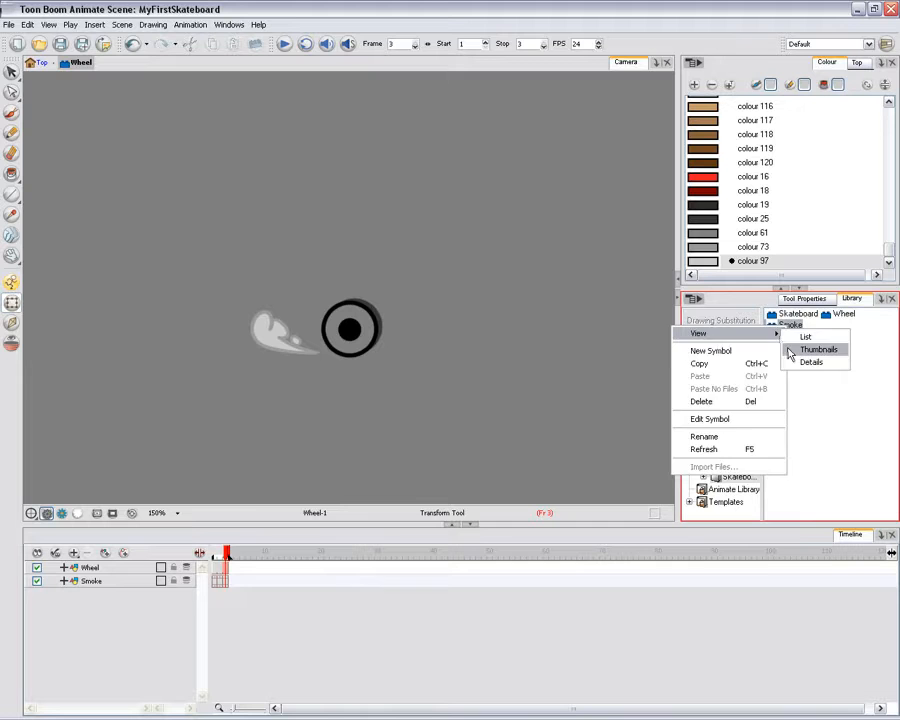
click(820, 348)
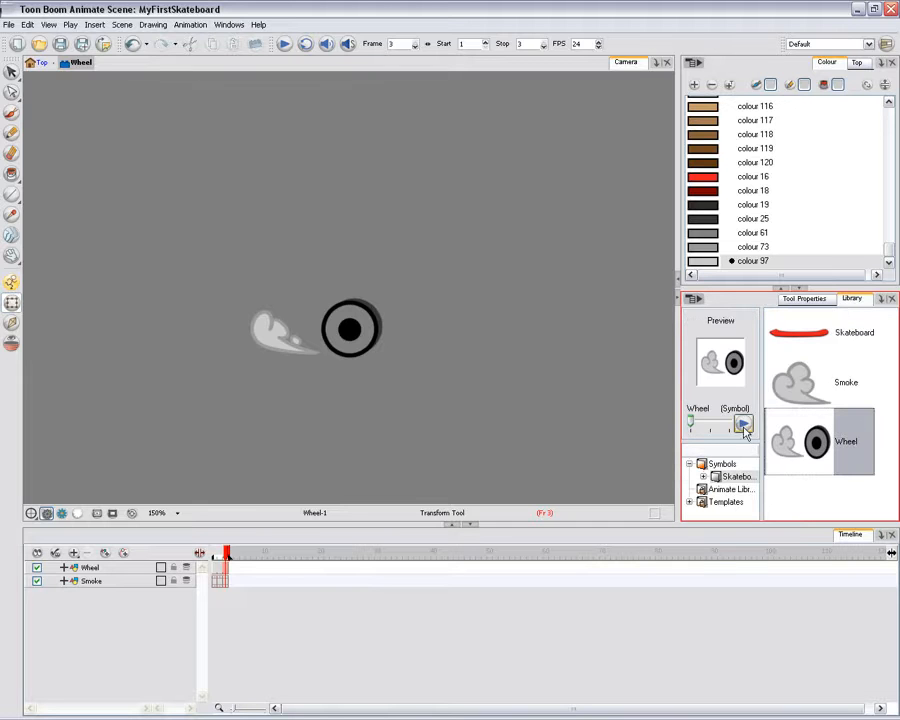